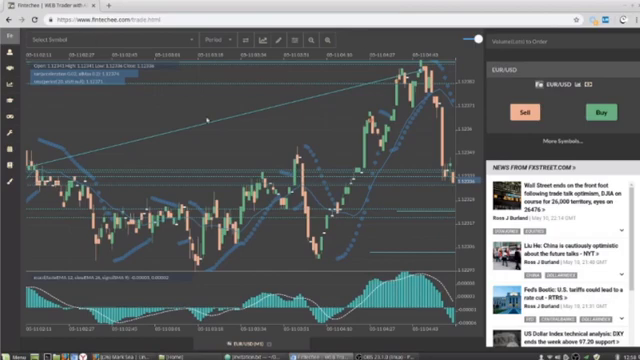
pyautogui.moveTo(200, 120)
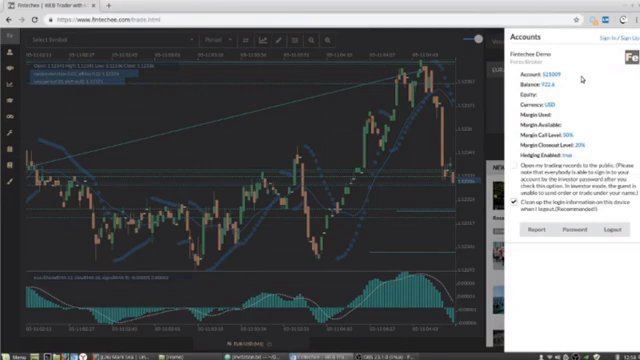
pyautogui.moveTo(592, 112)
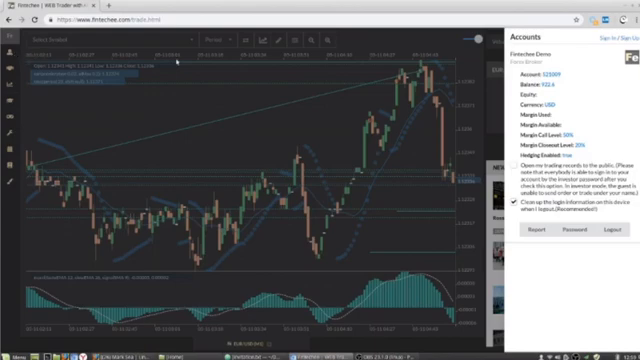
pyautogui.moveTo(568, 50)
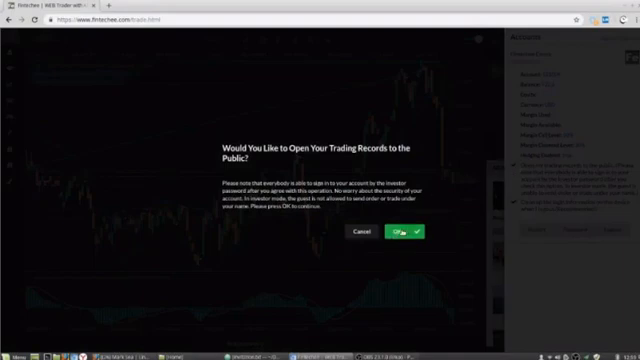
# - Agree to open the trading records to the public in the confirmation dialog
pyautogui.click(400, 232)
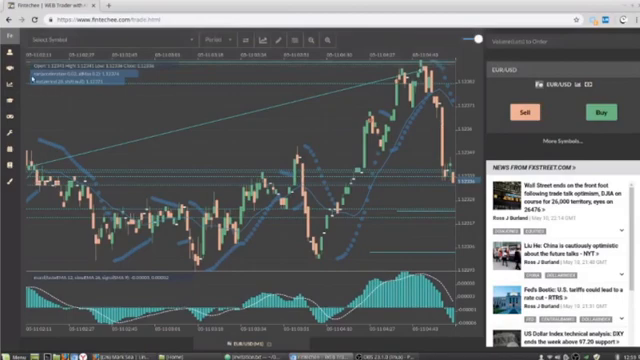
pyautogui.moveTo(144, 116)
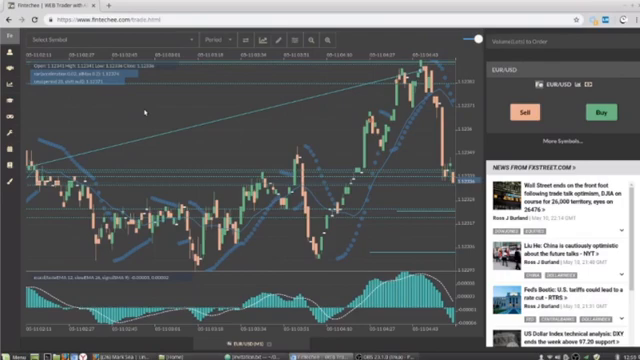
pyautogui.moveTo(142, 110)
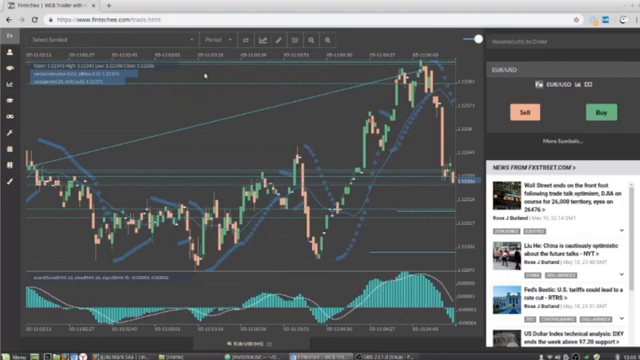
pyautogui.moveTo(204, 76)
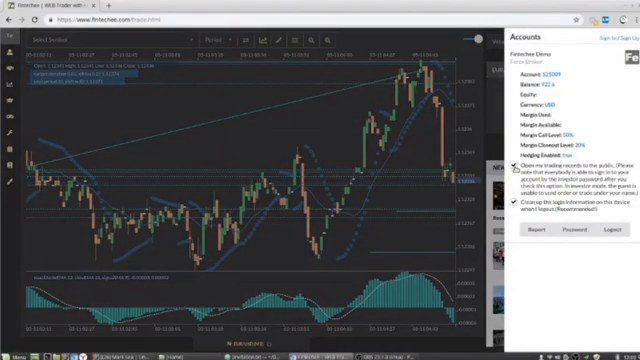
# - Turn on public sharing of the account's trading records
pyautogui.click(514, 192)
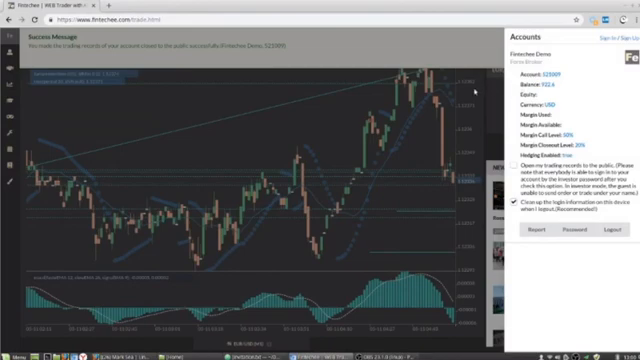
pyautogui.moveTo(510, 84)
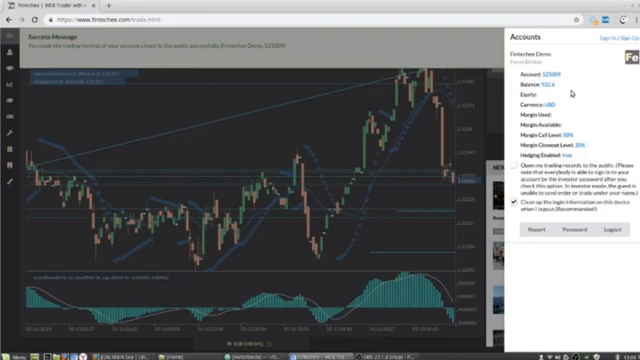
pyautogui.moveTo(562, 104)
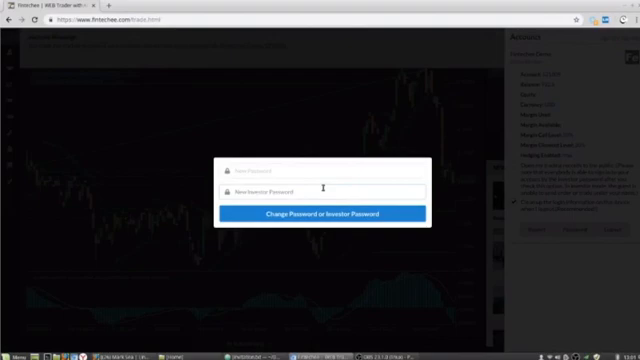
# - Enter the new investor password and save it for limited account sharing
pyautogui.click(280, 188)
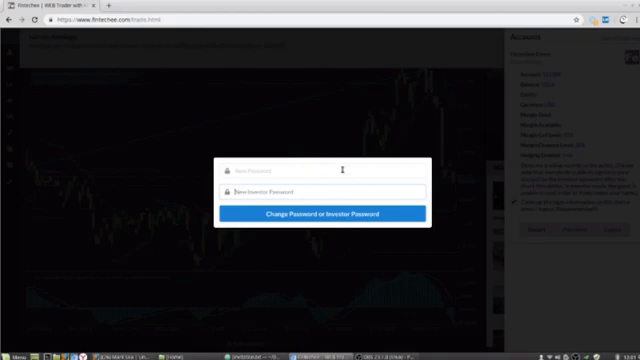
pyautogui.moveTo(396, 138)
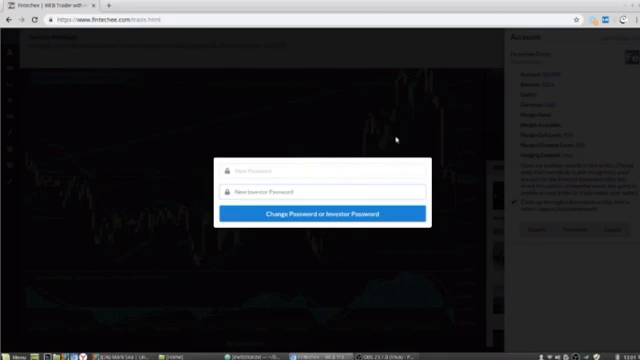
pyautogui.moveTo(398, 132)
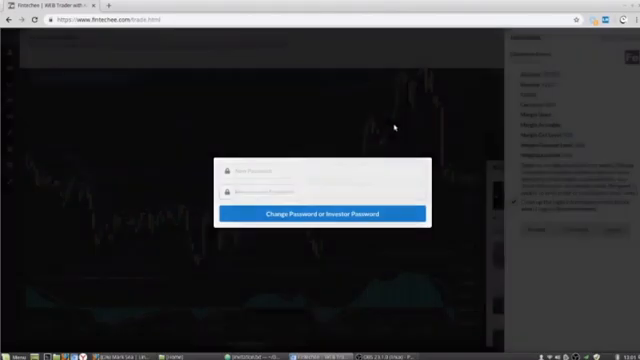
pyautogui.click(318, 216)
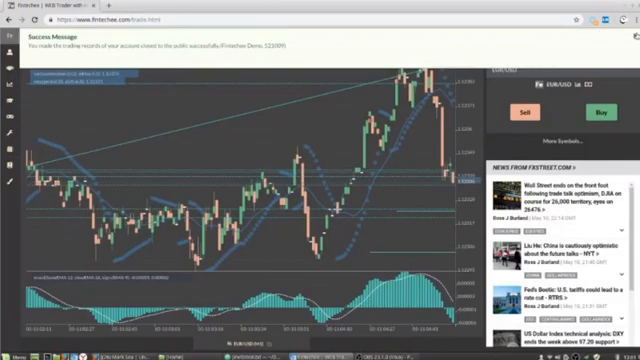